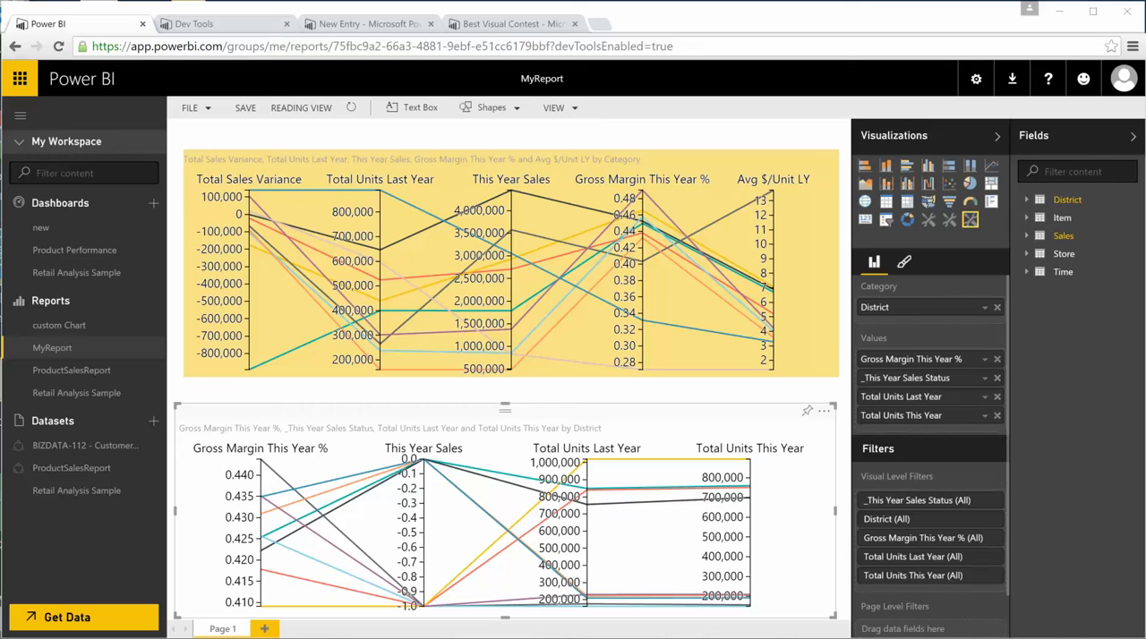
mouse_move(824, 412)
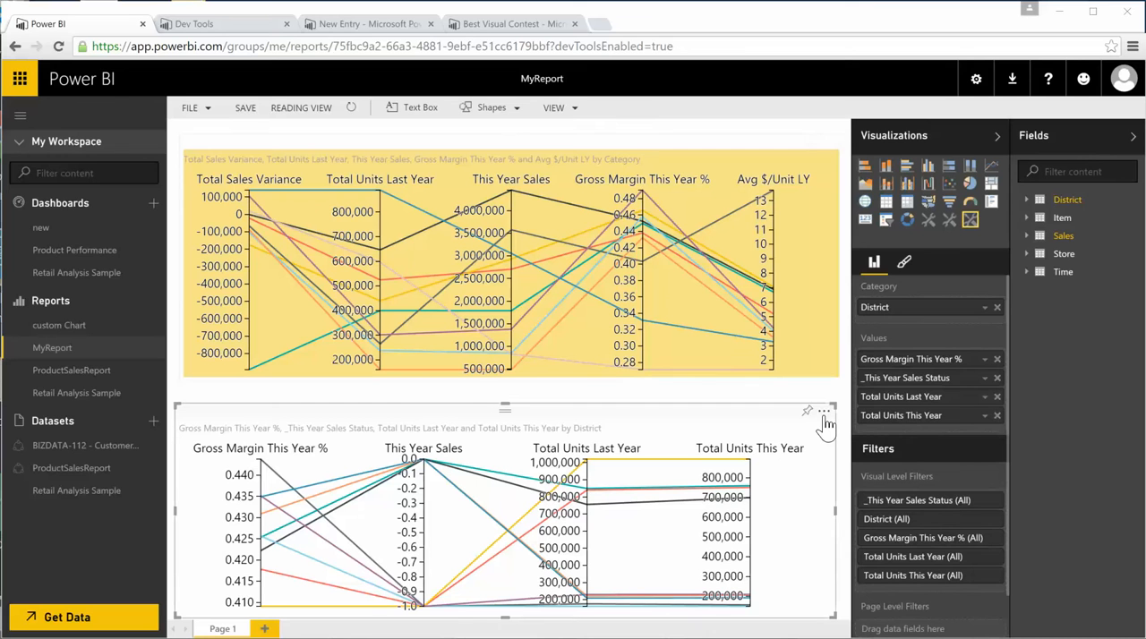
Remove the lower parallel coordinates chart via its '...' menu's Remove option
click(823, 412)
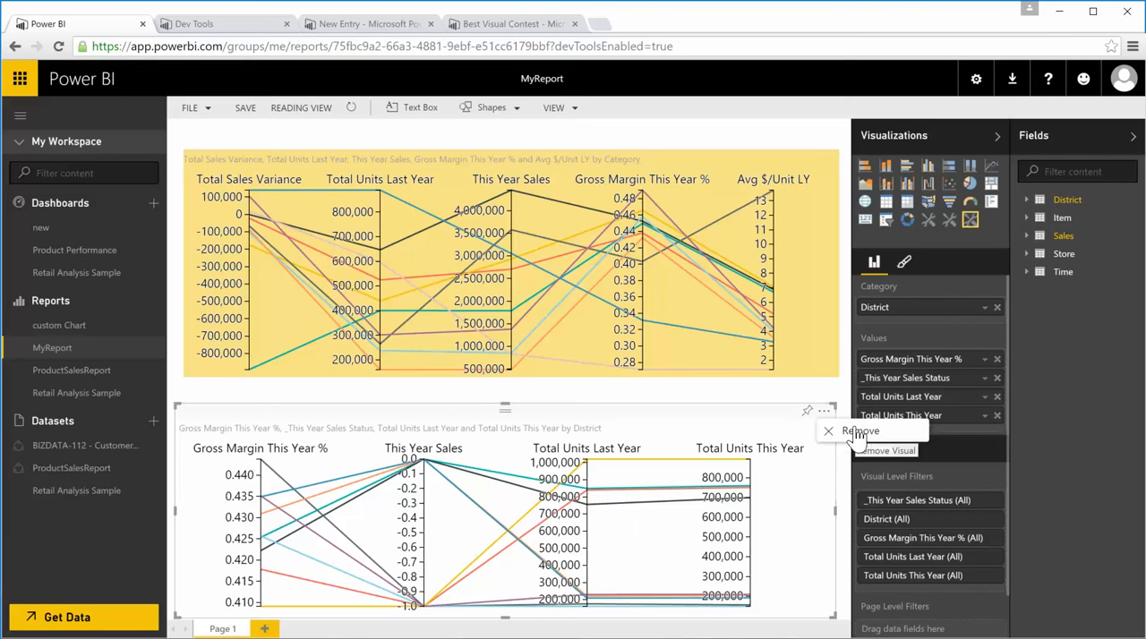
click(877, 451)
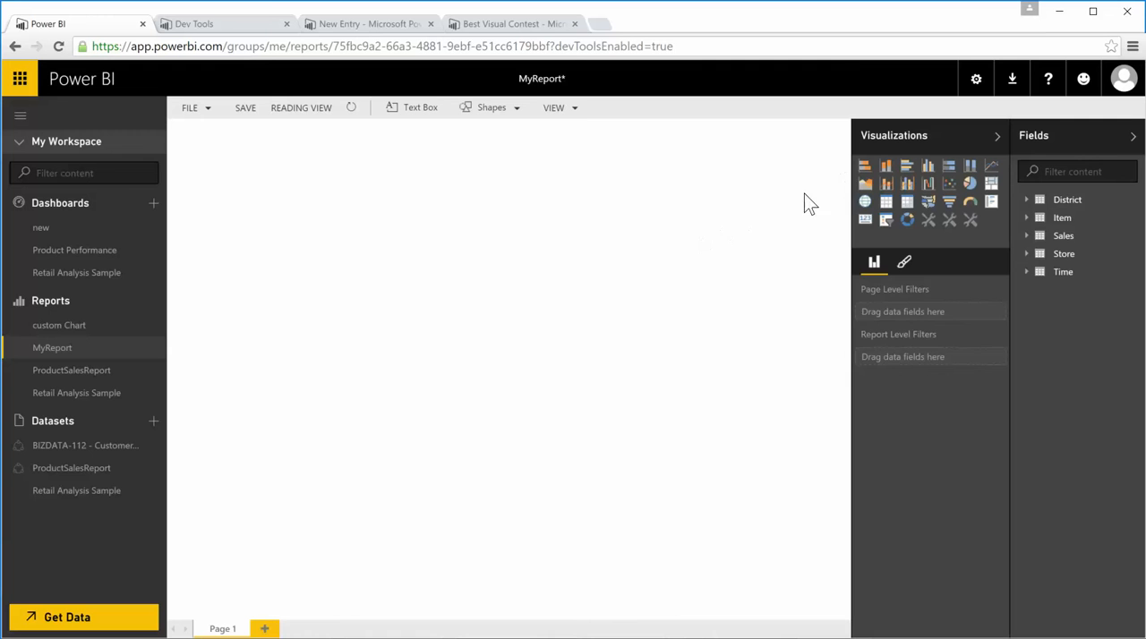
mouse_move(886, 200)
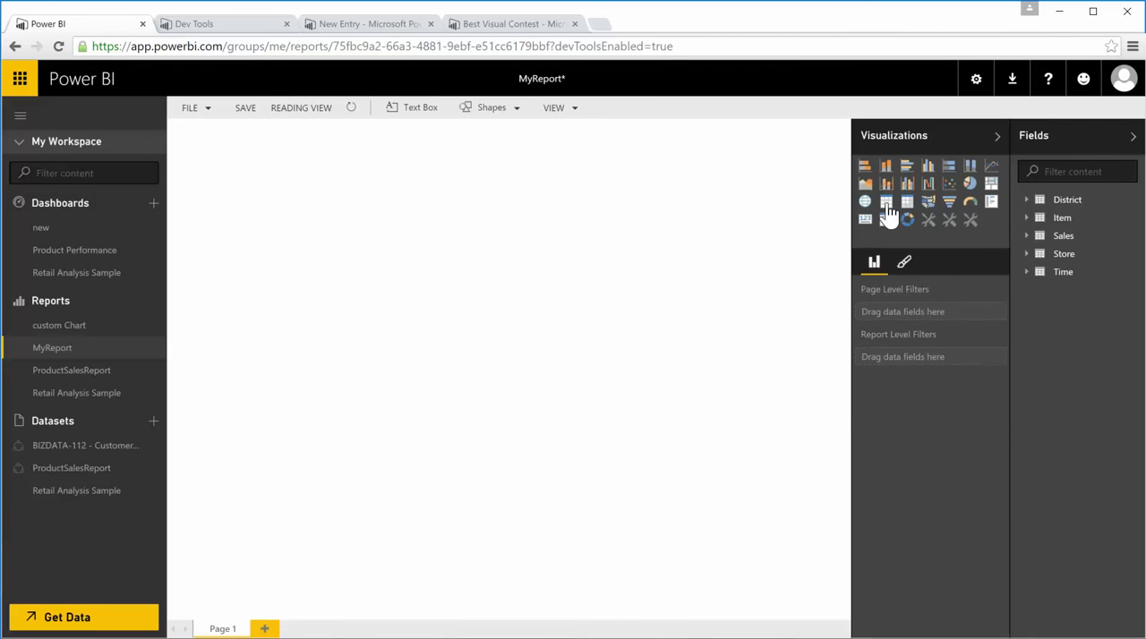
Add an empty Table visual and widen it across the page
click(886, 201)
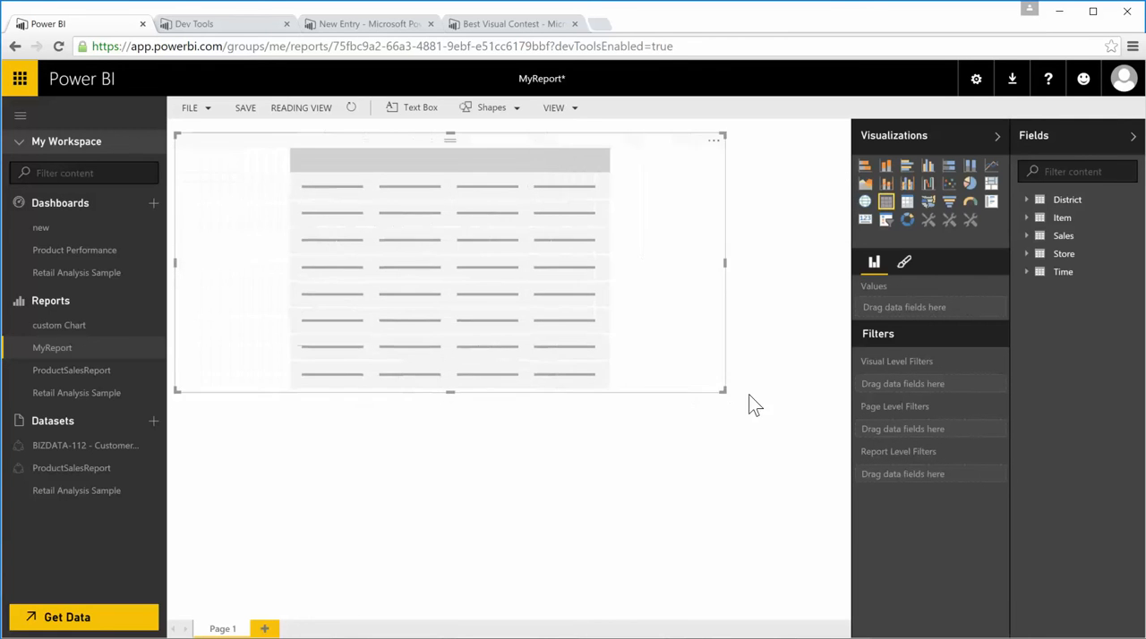
drag(724, 392, 839, 394)
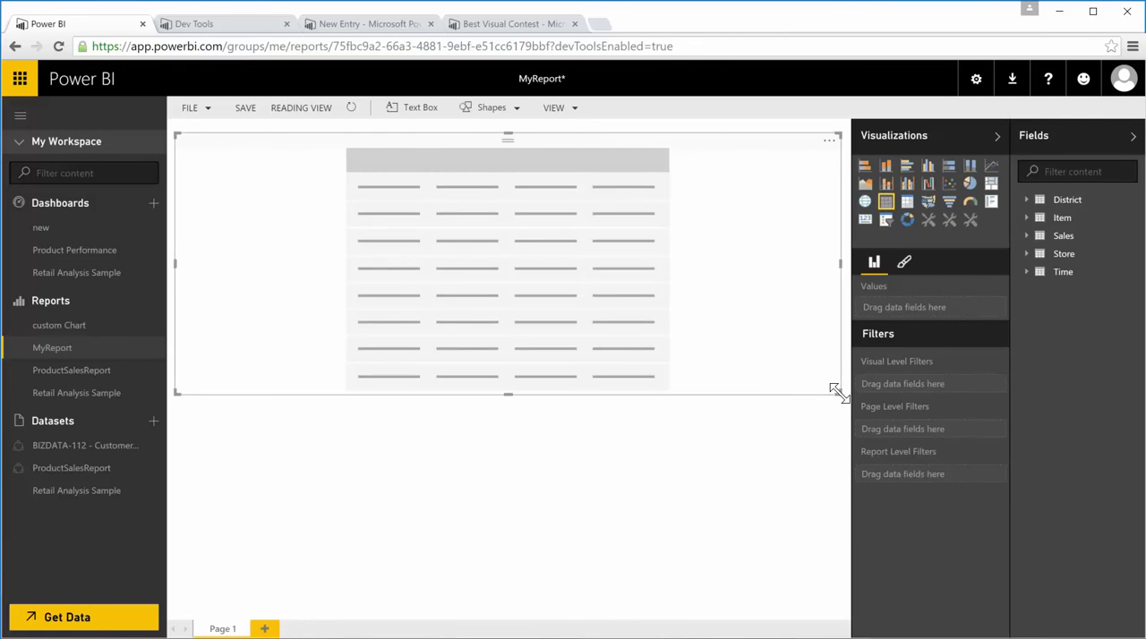
Populate the table with District rows and sales measure columns including Avg $/Unit LY and Total Units Last Year
click(1027, 200)
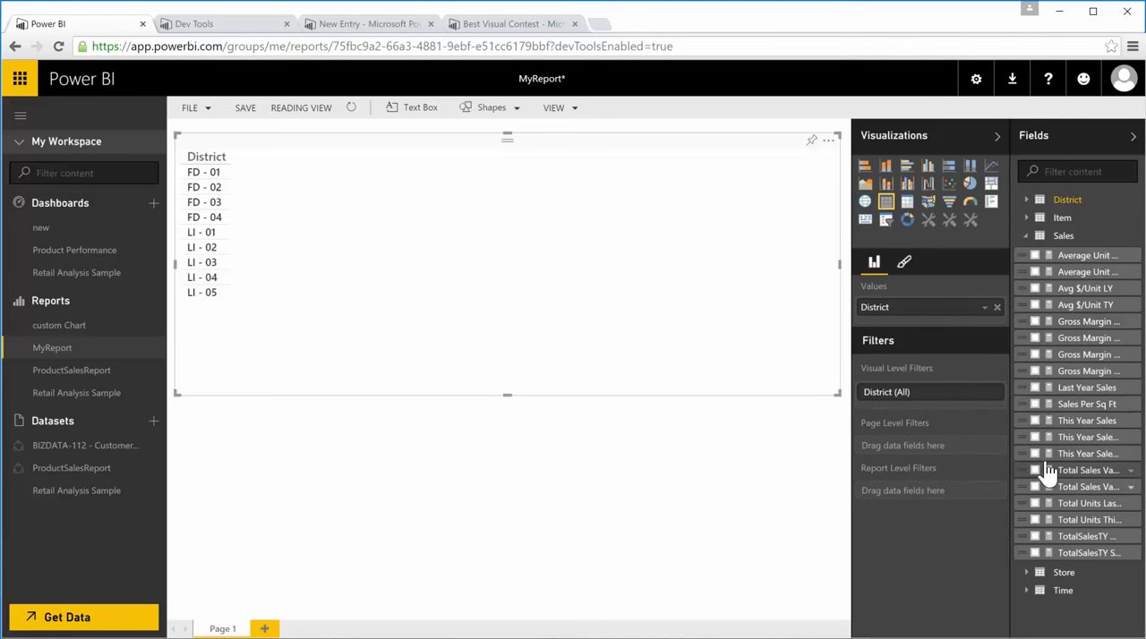
click(1034, 469)
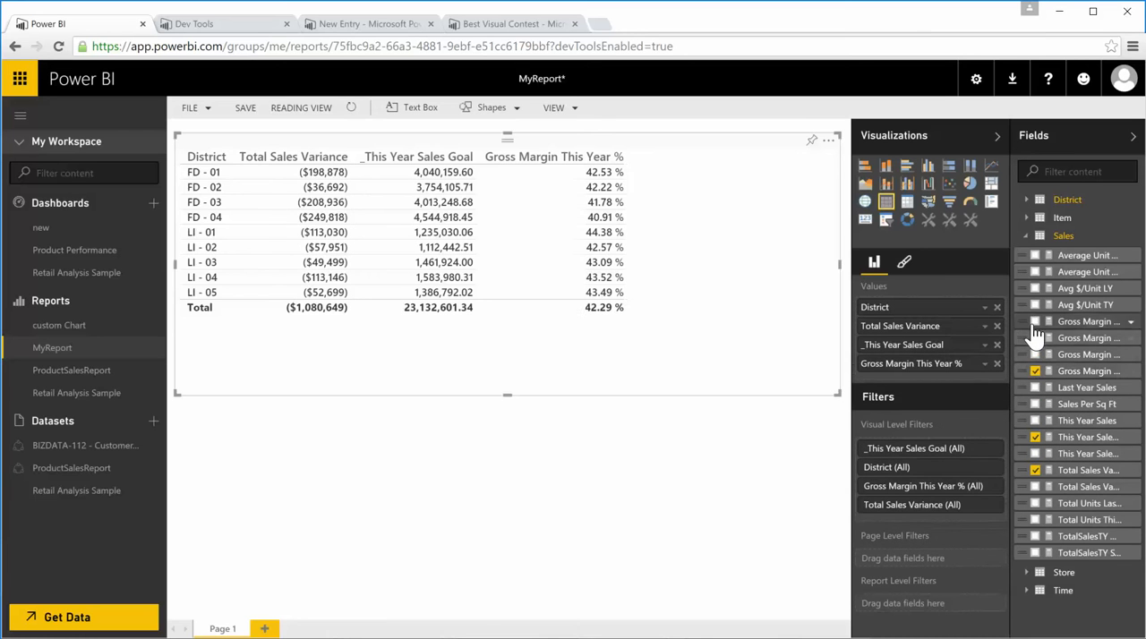
click(1038, 286)
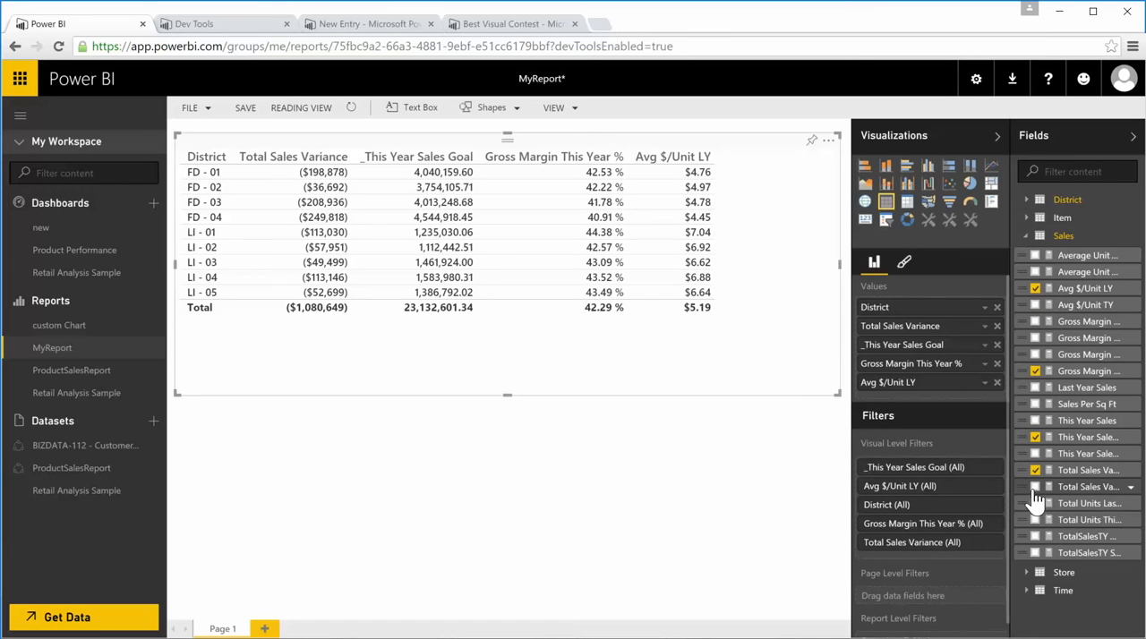
click(1035, 503)
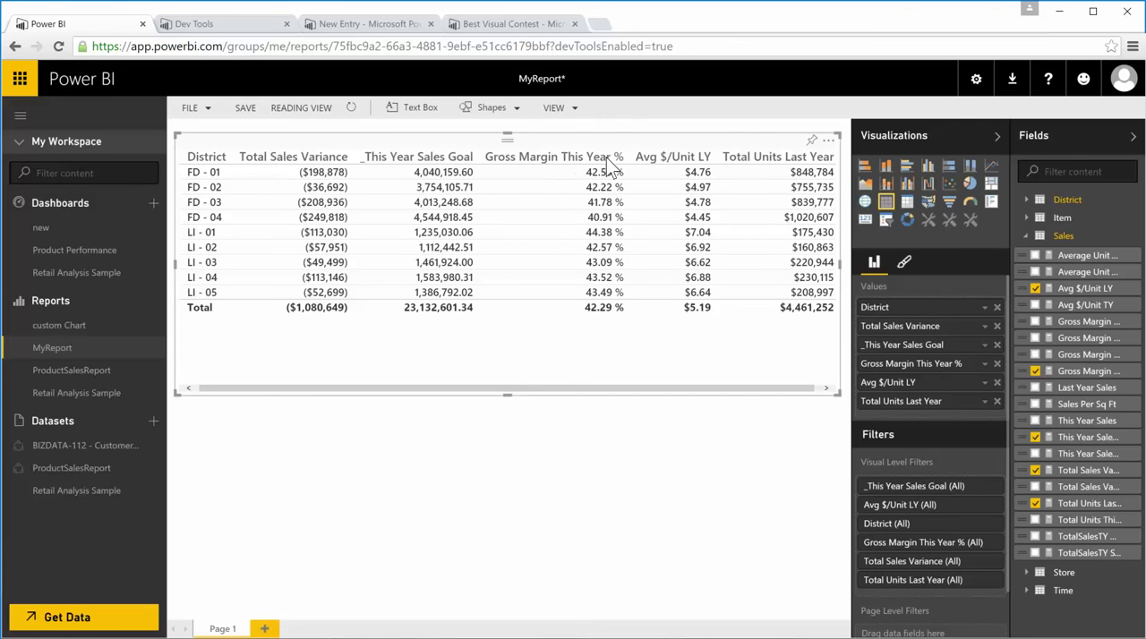
mouse_move(626, 268)
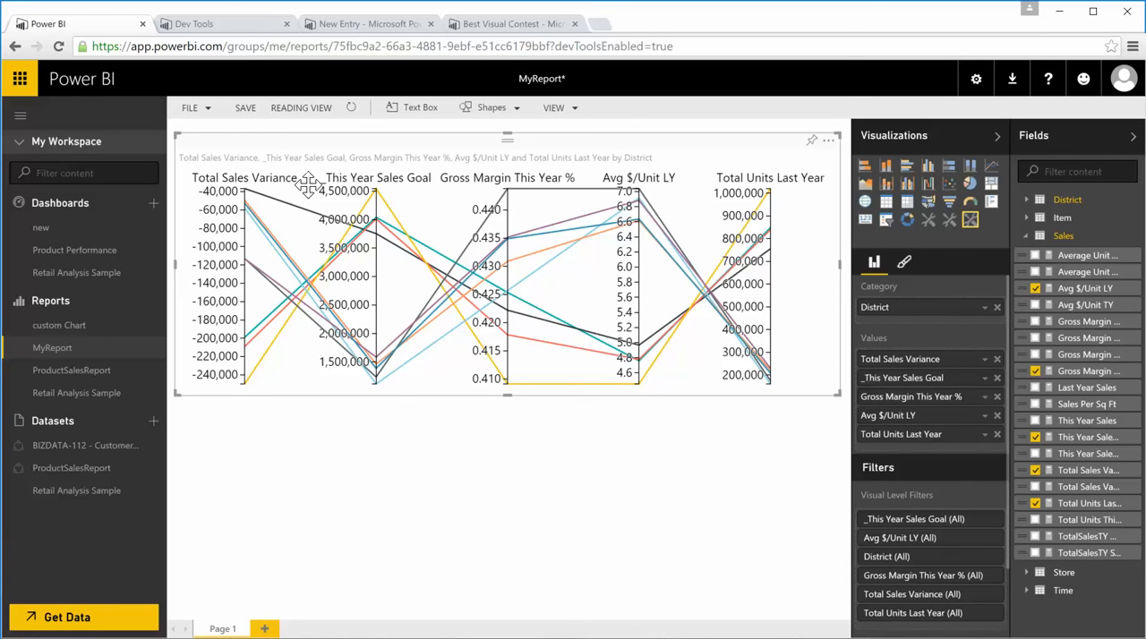
mouse_move(539, 207)
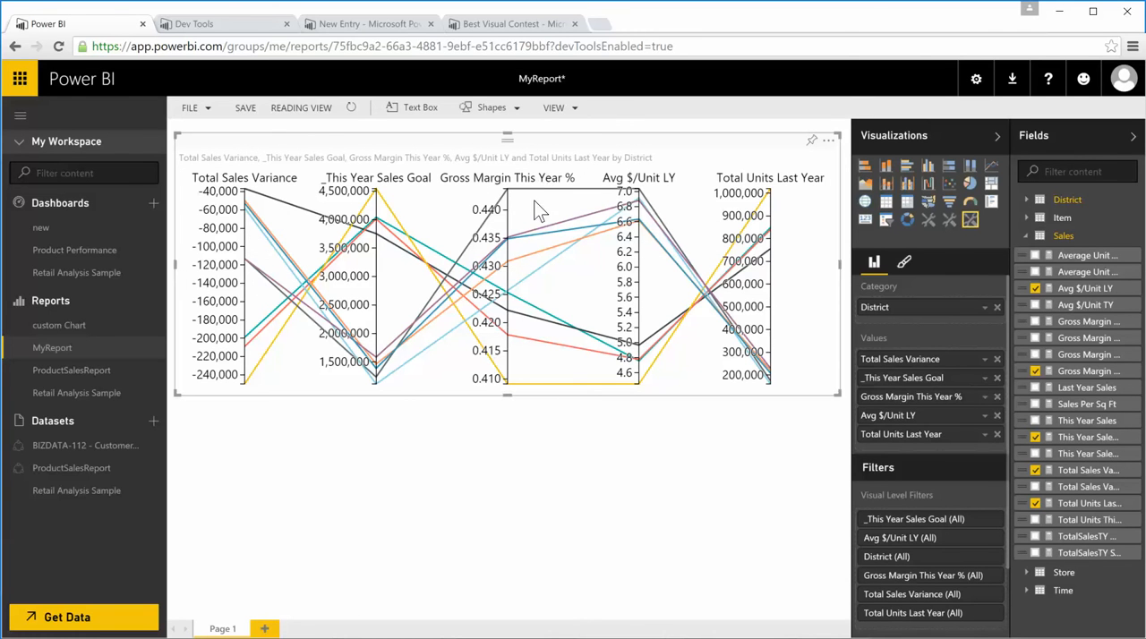
mouse_move(374, 208)
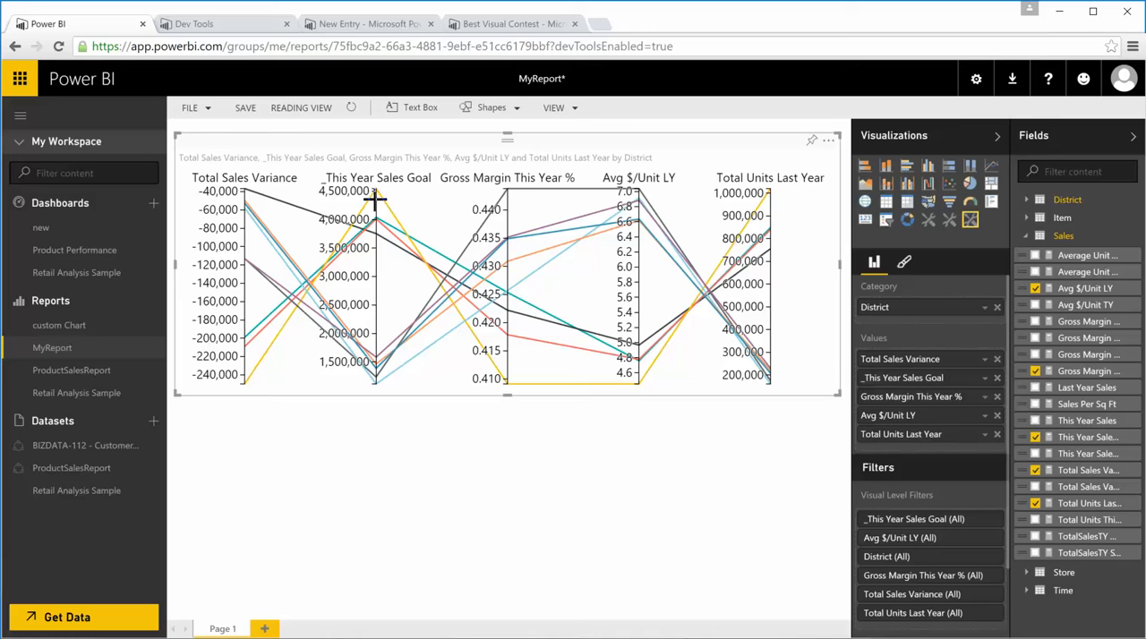
mouse_move(229, 328)
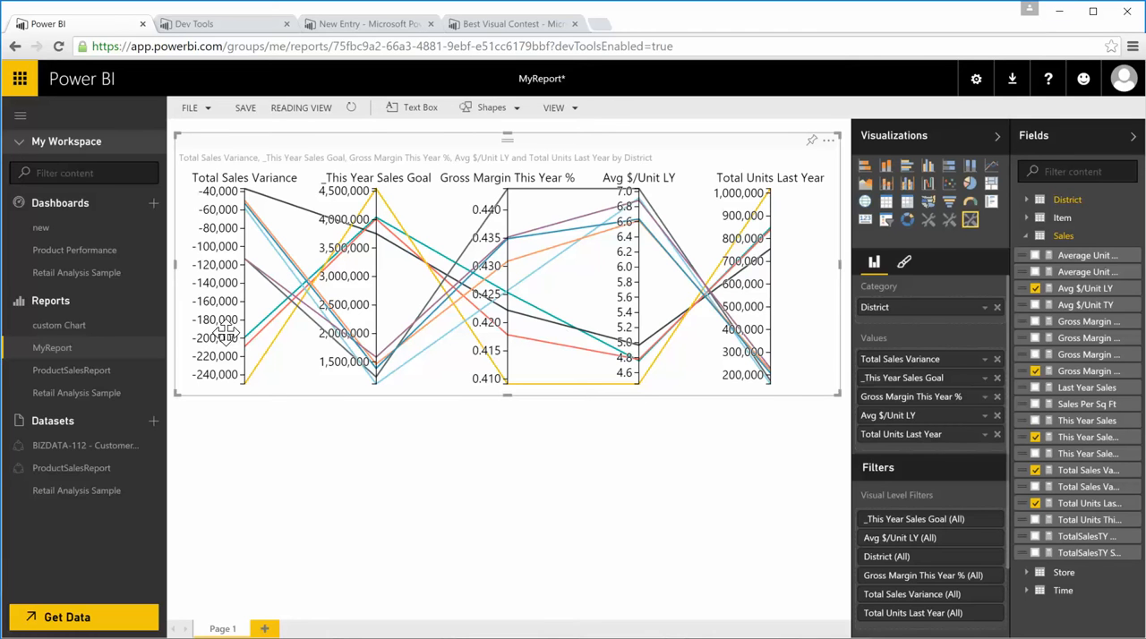
mouse_move(915, 318)
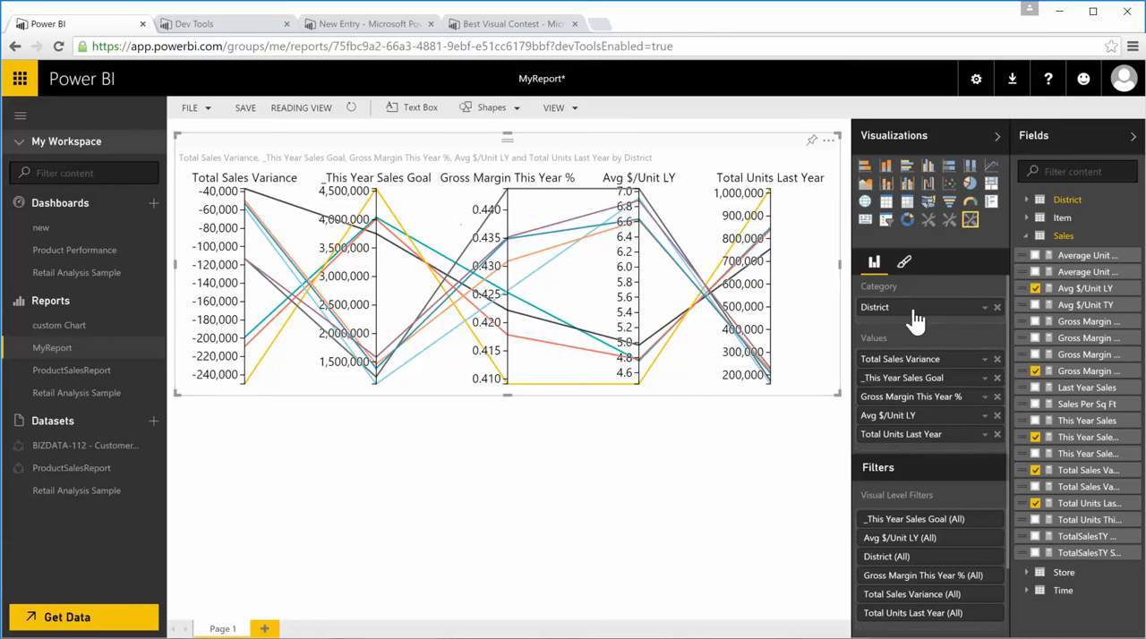
Give the District parallel coordinates chart a yellow background in the Format pane
click(902, 261)
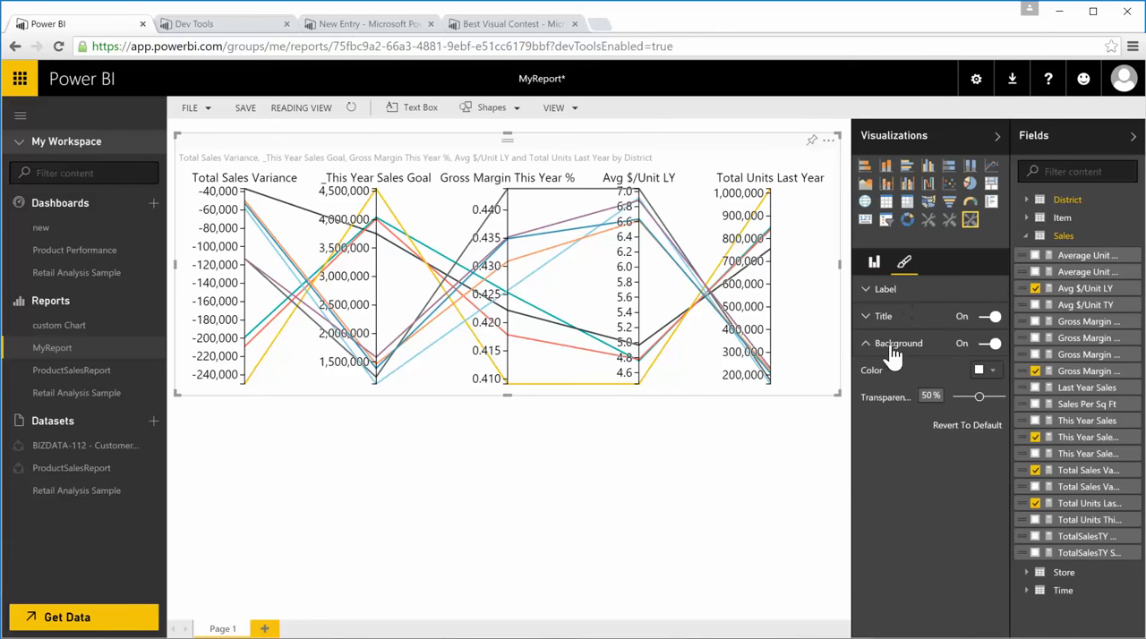
click(985, 370)
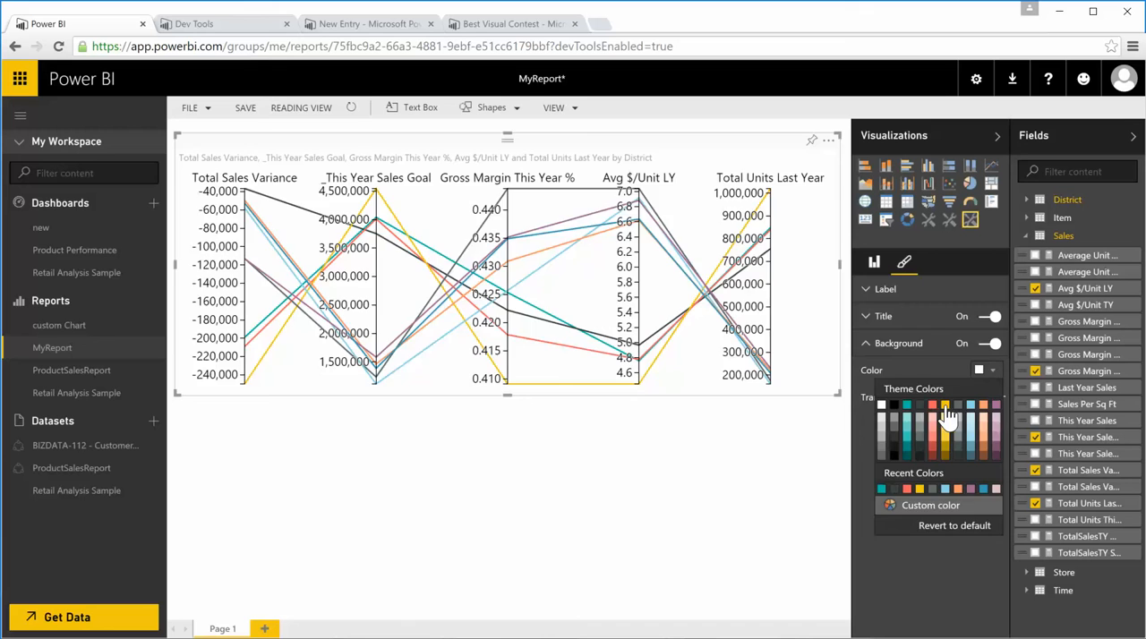
click(949, 408)
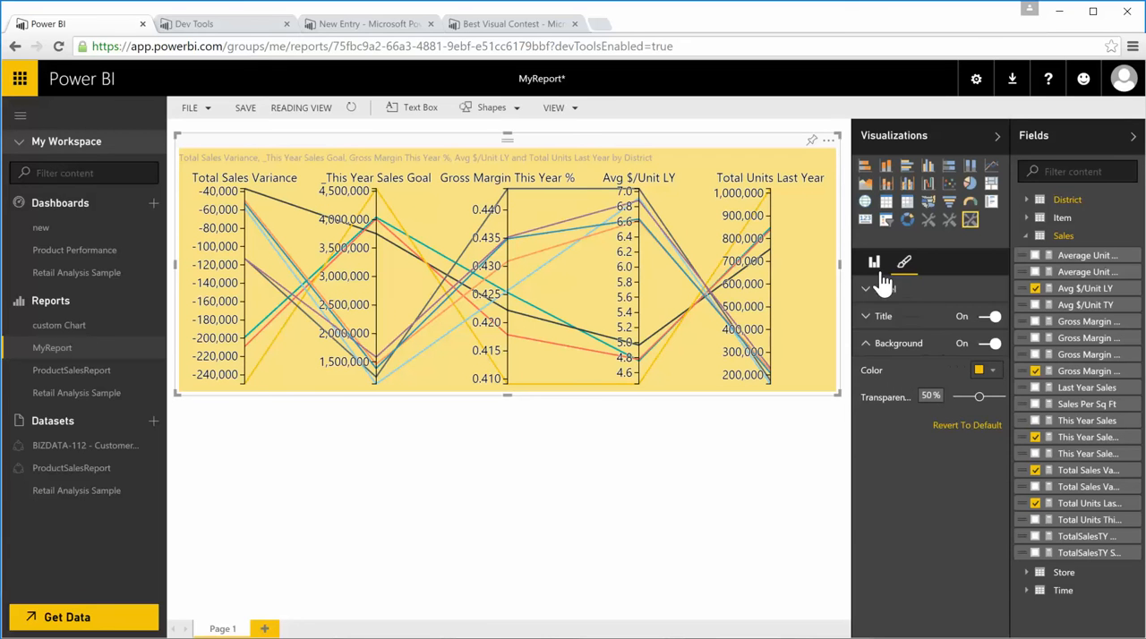
click(873, 262)
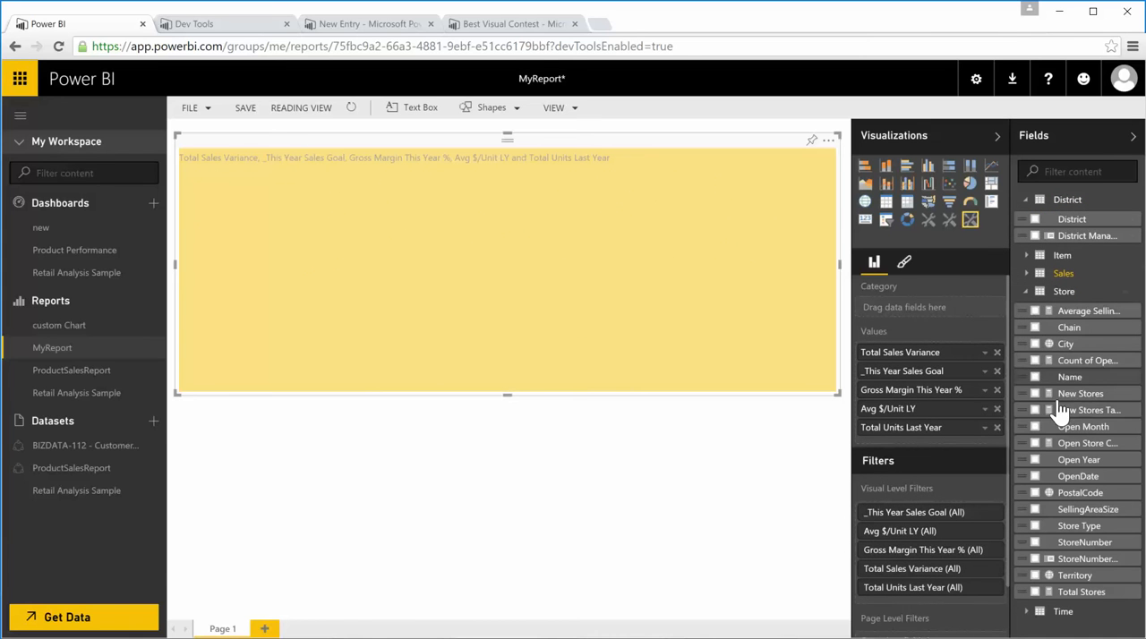
Group the chart's lines by Chain, then switch the Category to City so one line per city renders
click(1035, 328)
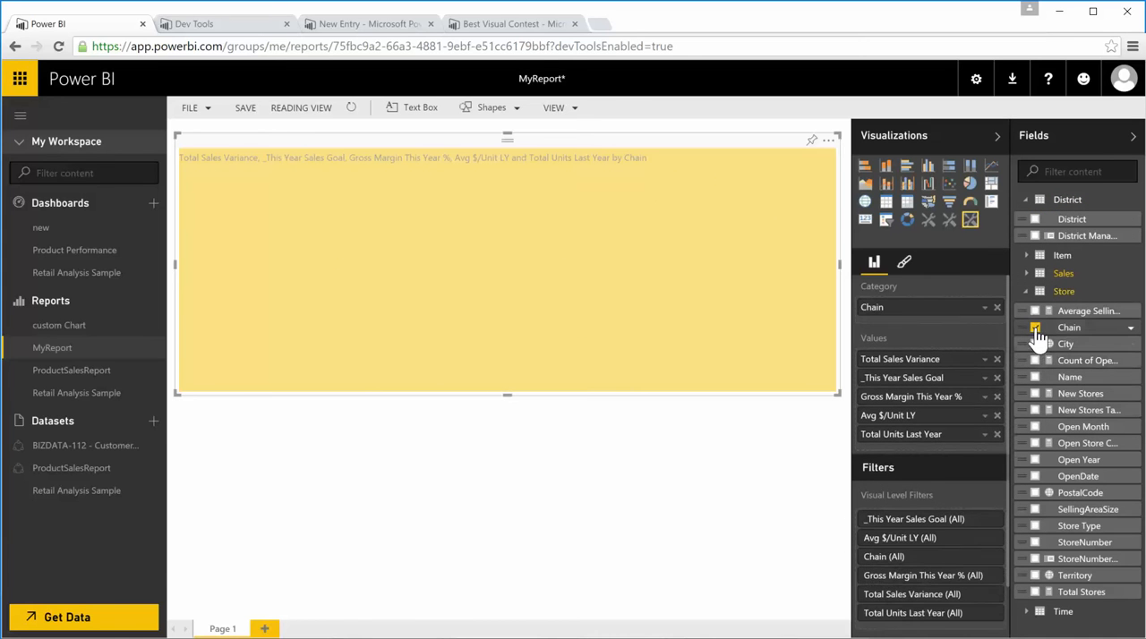
click(1035, 344)
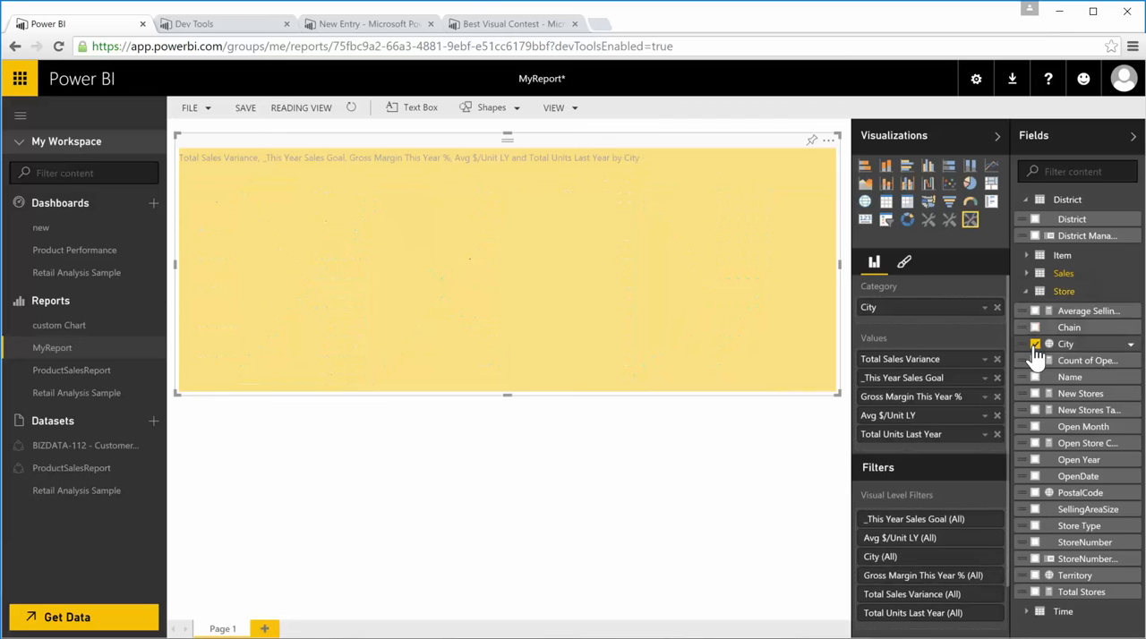
click(1035, 343)
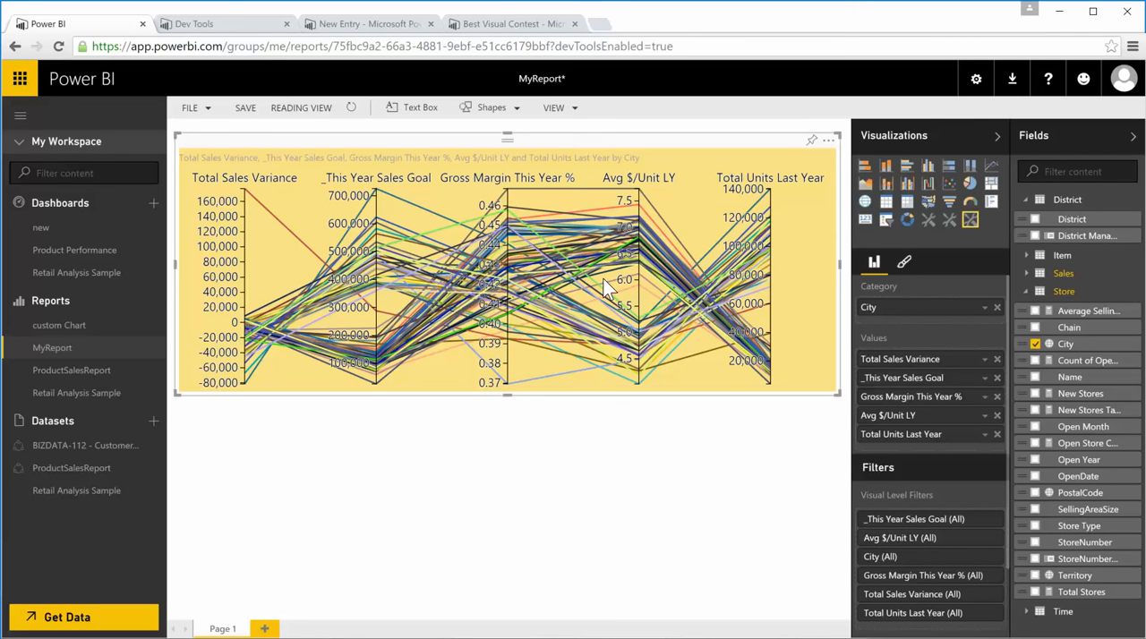
mouse_move(249, 308)
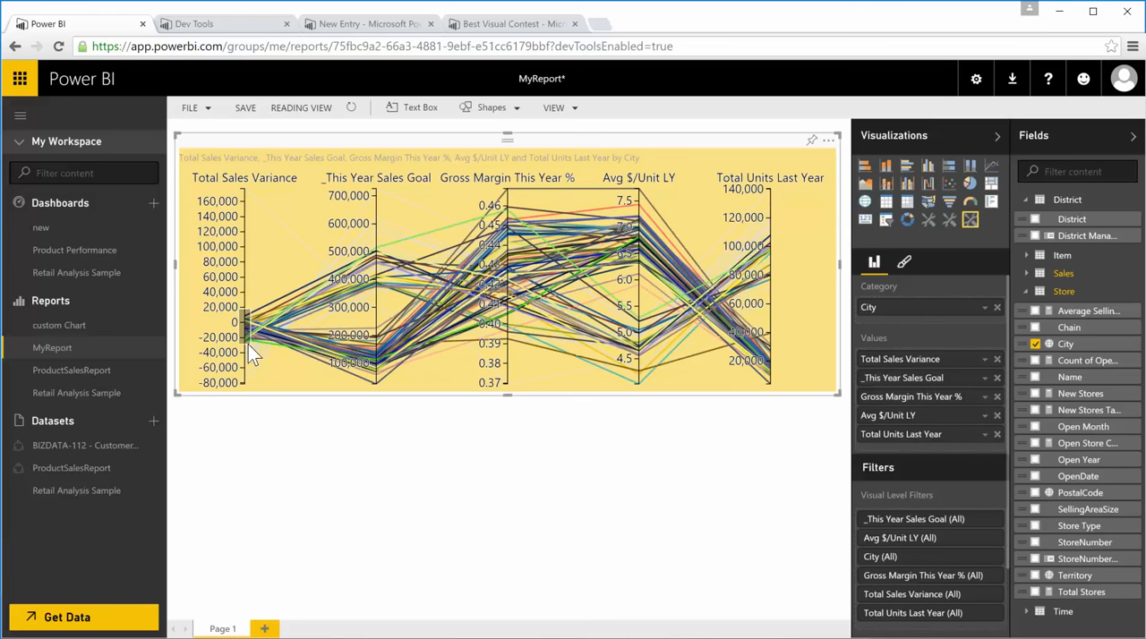
click(249, 322)
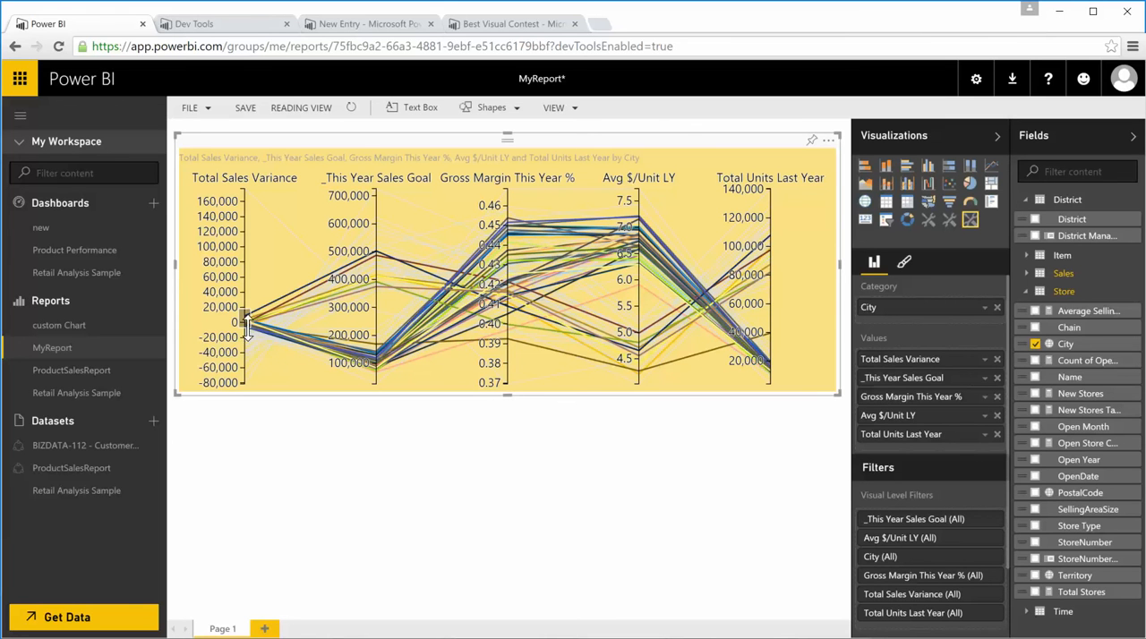
mouse_move(312, 293)
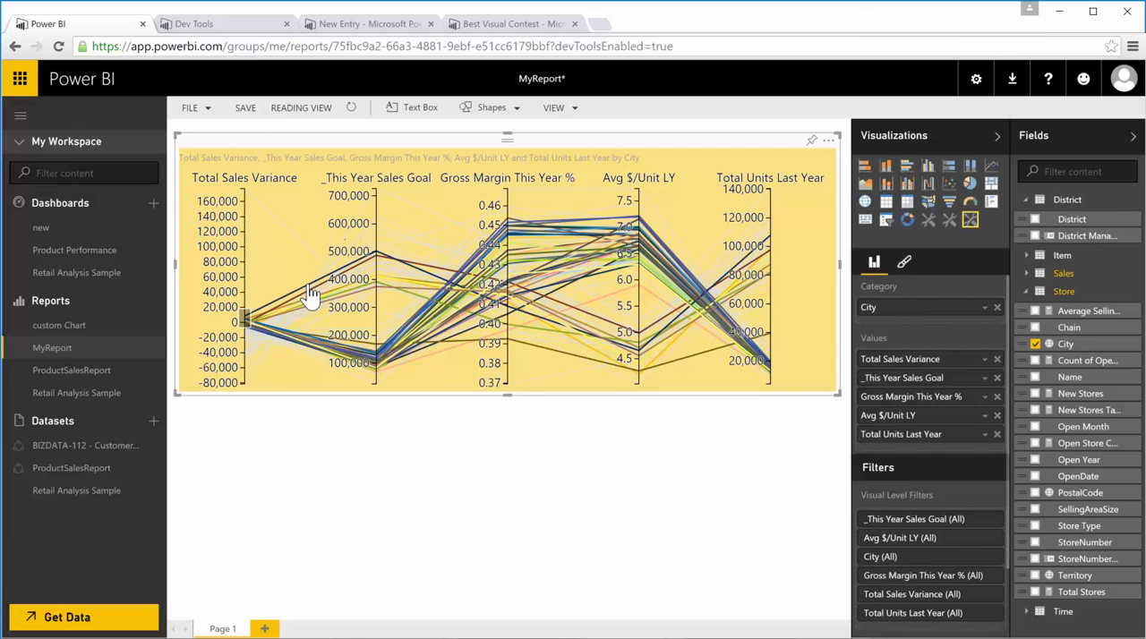
mouse_move(308, 293)
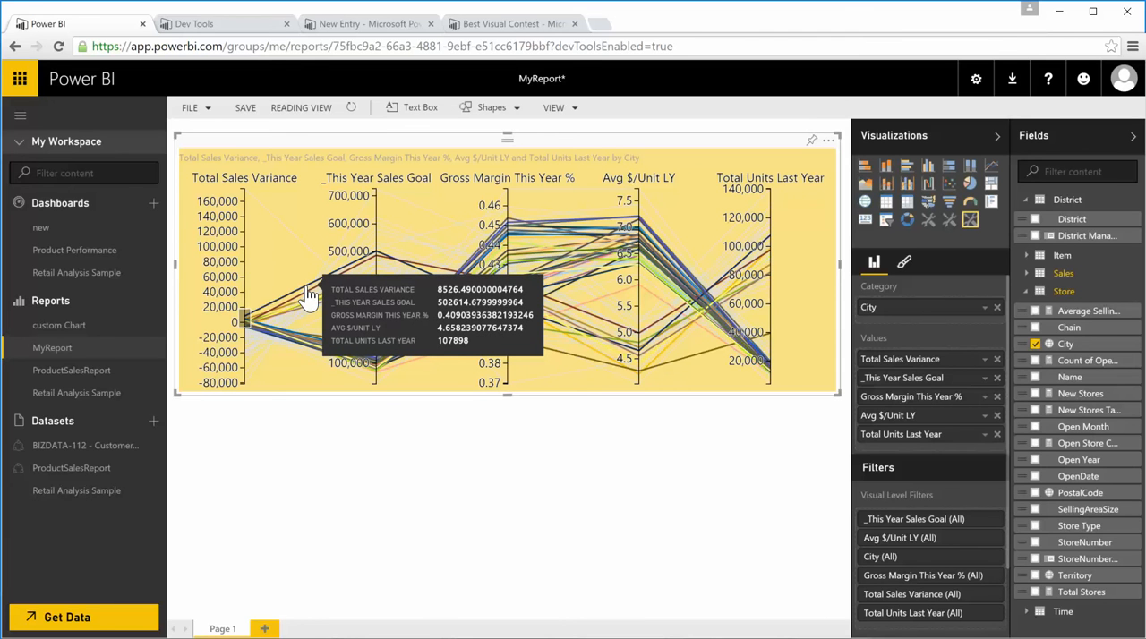
mouse_move(304, 355)
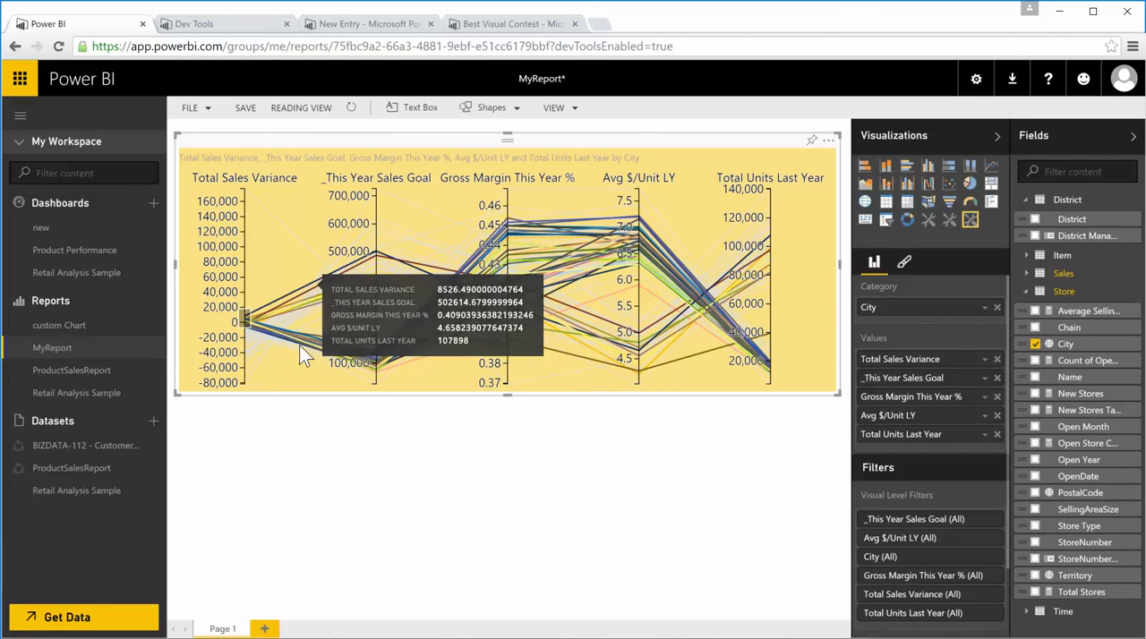
mouse_move(301, 458)
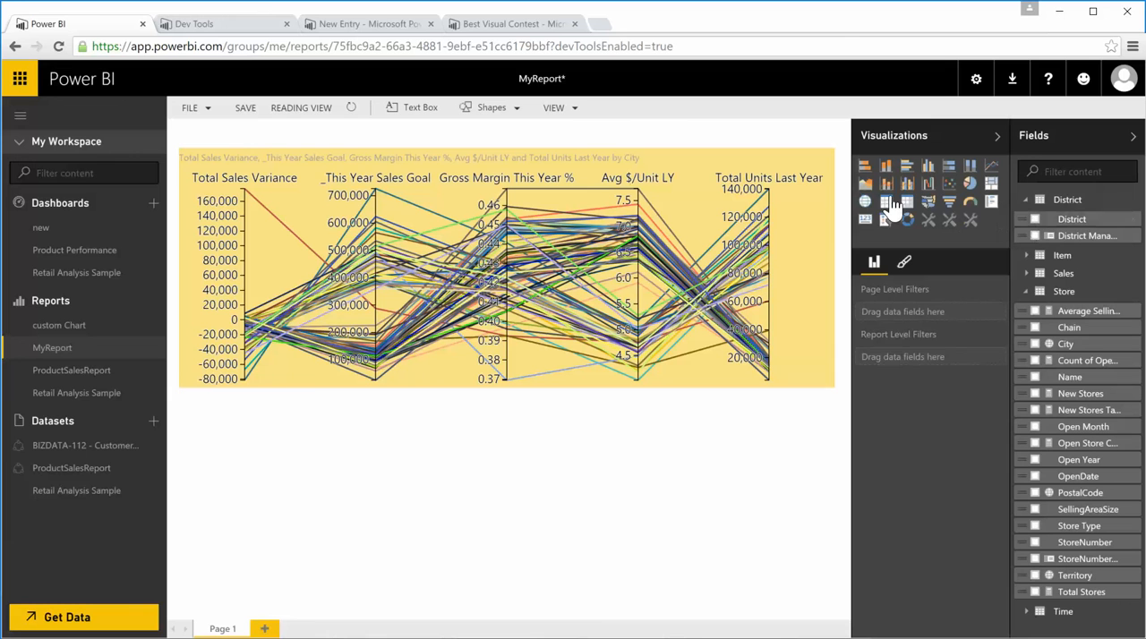
Add a second parallel coordinates visual below the City chart with District as its category
click(888, 202)
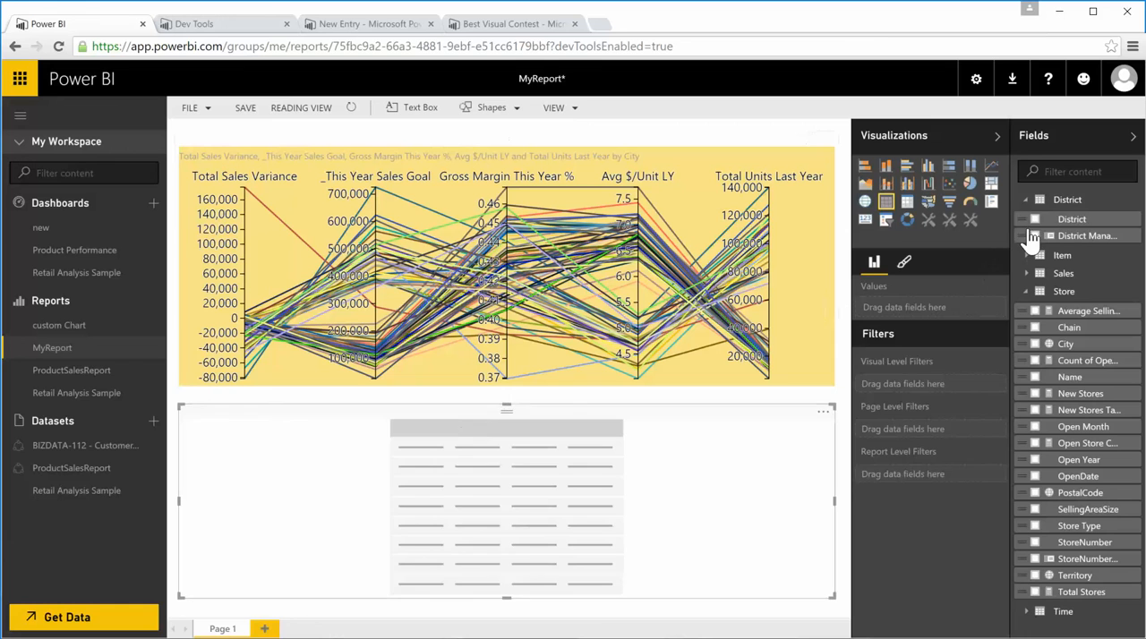
click(1036, 219)
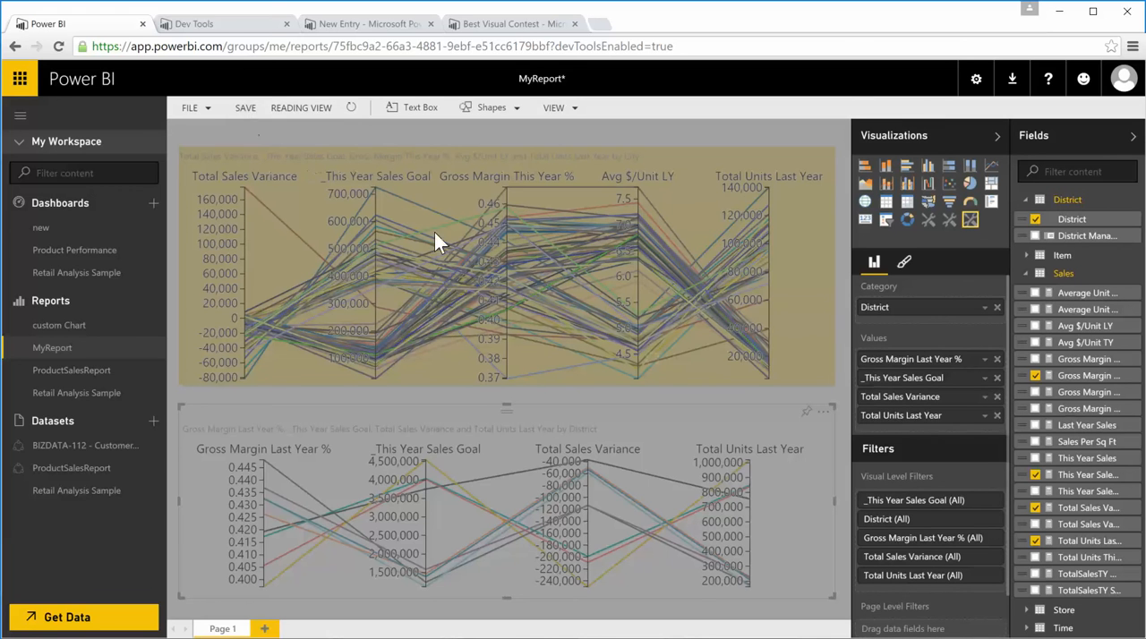
mouse_move(601, 283)
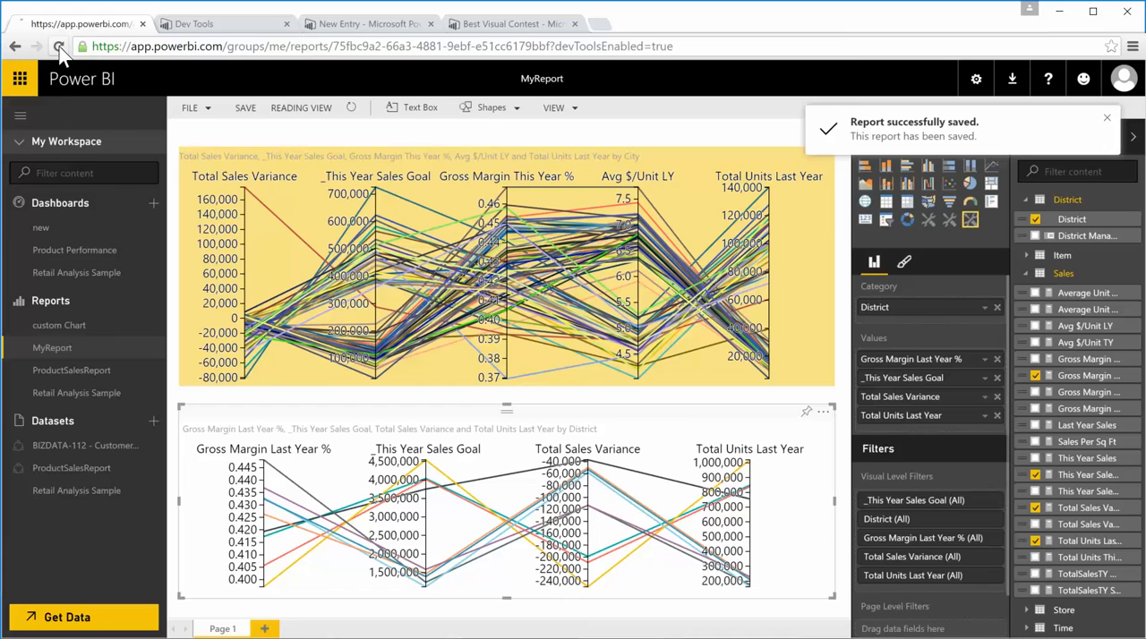
Reload the saved MyReport so it opens in reading mode with both charts
click(63, 46)
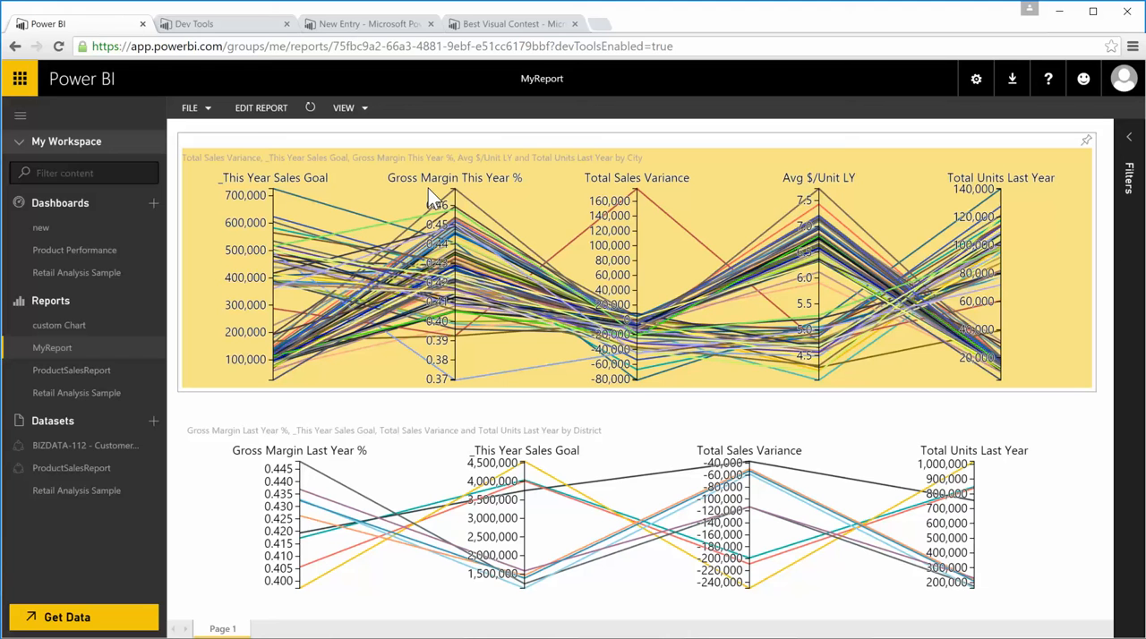
mouse_move(813, 182)
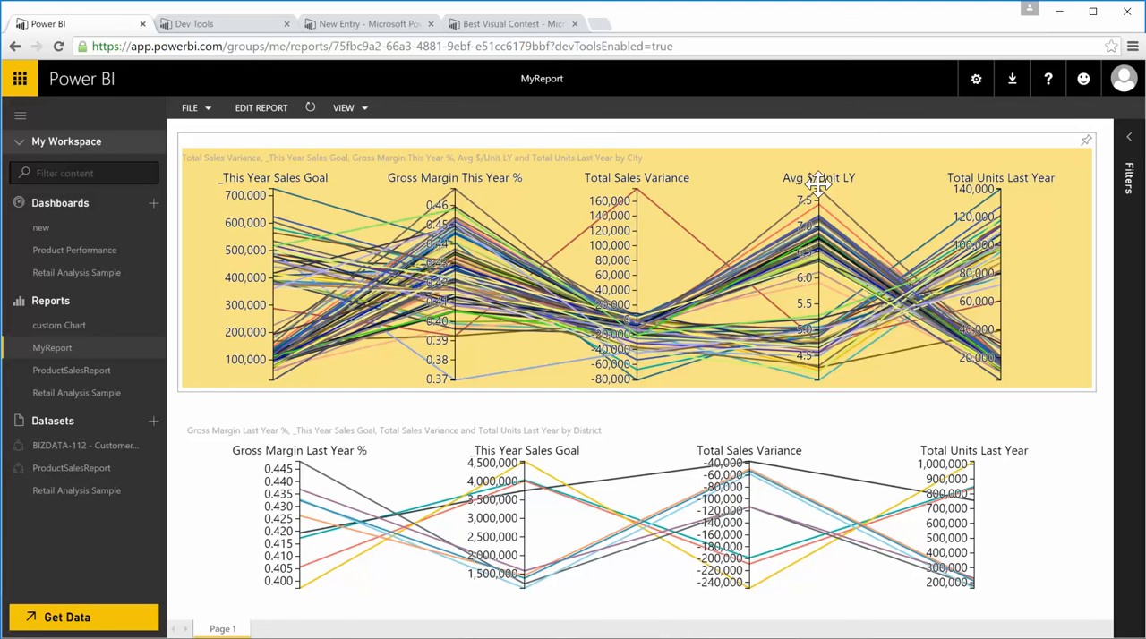
Move the City chart's Avg $/Unit LY axis left, ahead of Total Sales Variance
drag(816, 177, 619, 177)
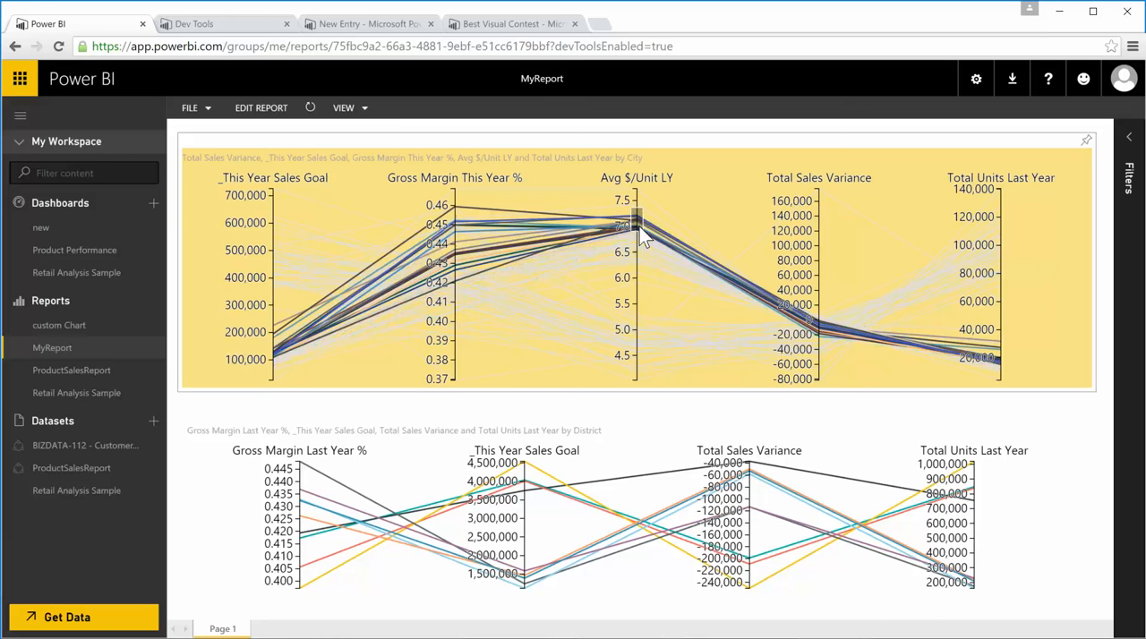
mouse_move(498, 219)
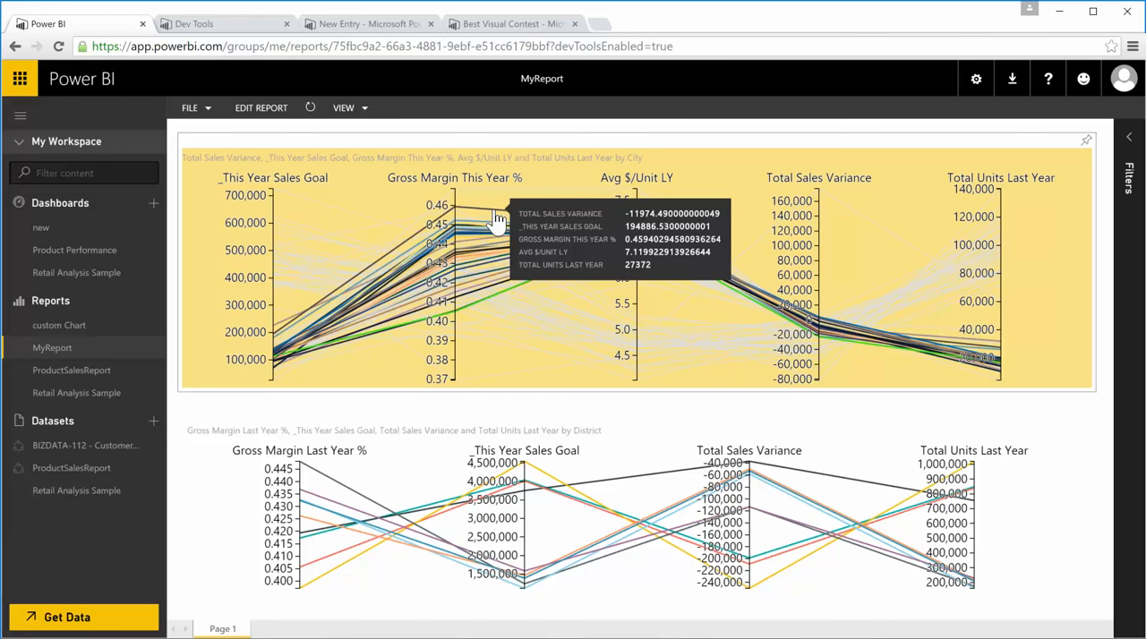
mouse_move(602, 497)
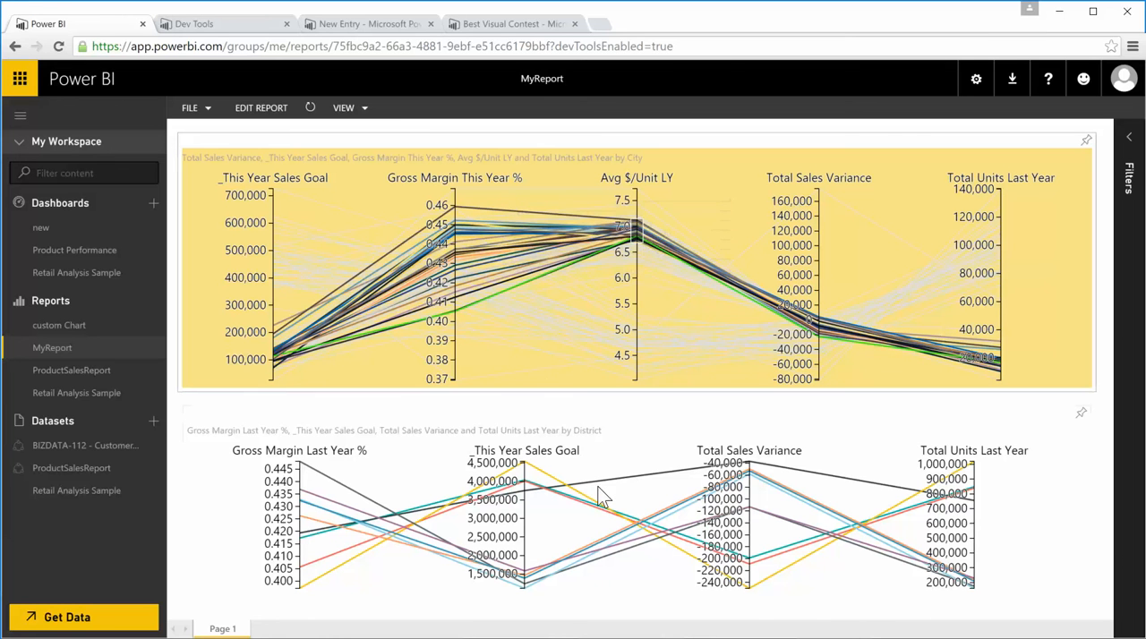